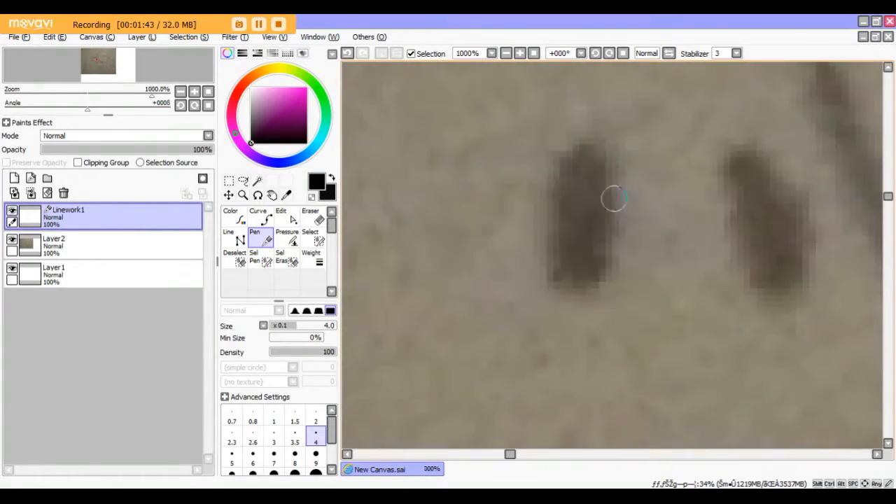
# Ink clean black lines over the figure's arm and hand on the Linework1 layer with the Curve and Pen tools
pyautogui.click(280, 210)
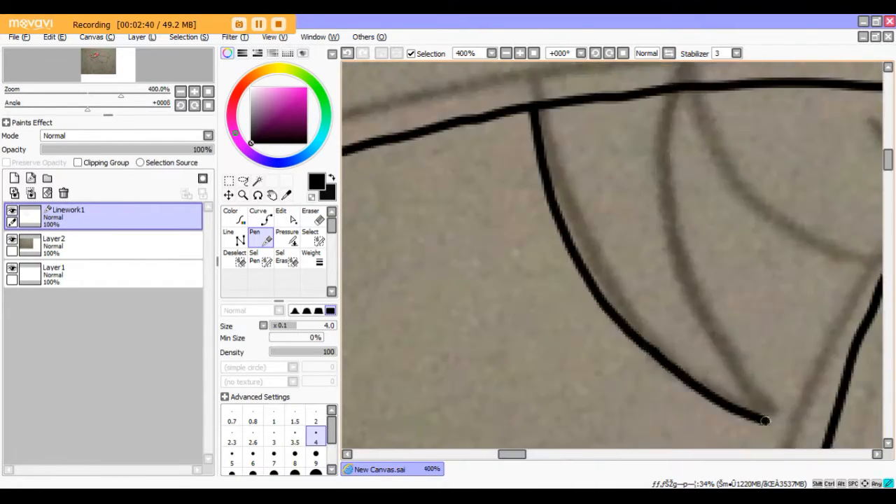
pyautogui.click(280, 221)
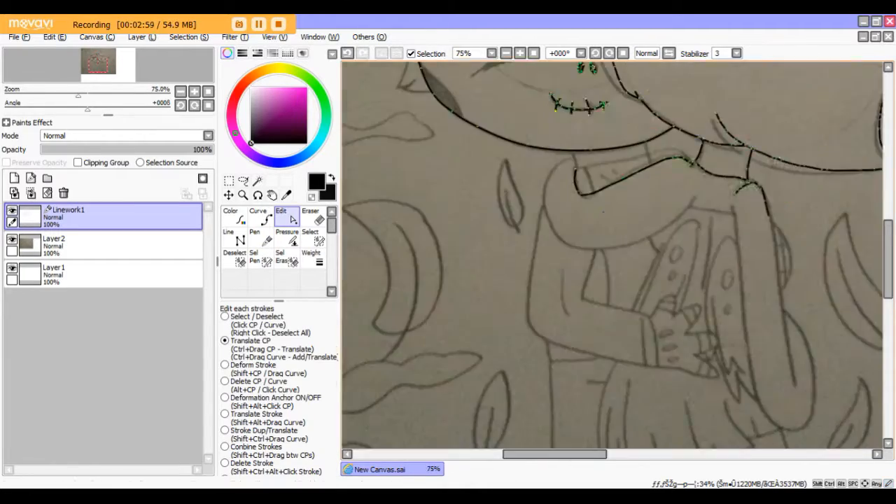
pyautogui.click(255, 221)
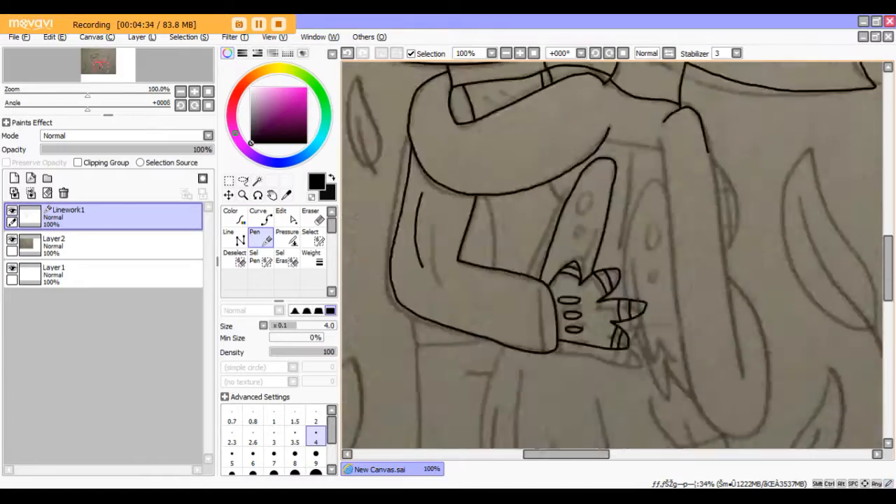
# Ink the skirt folds and first leg lines over the sketch, refining strokes with the Edit control points
pyautogui.click(280, 210)
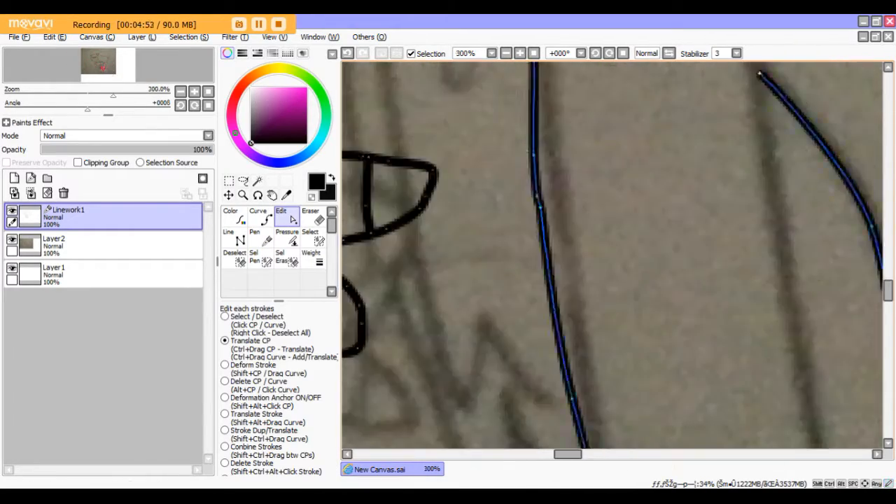
pyautogui.click(255, 223)
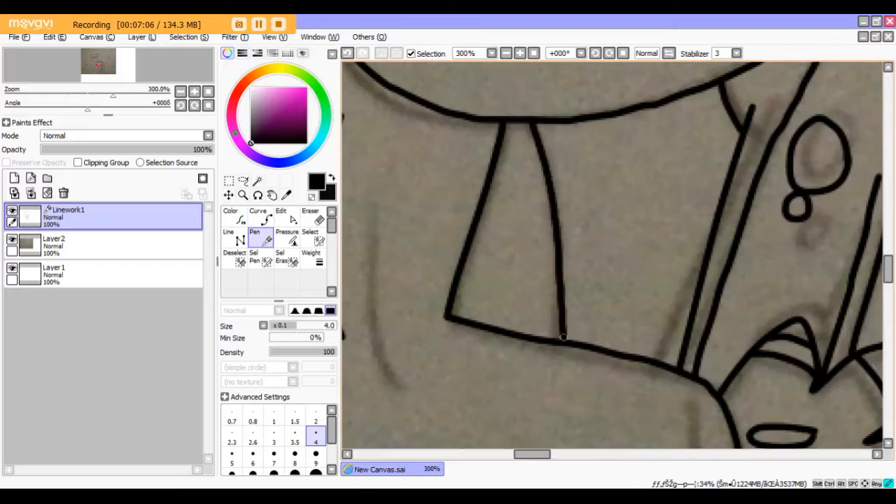
pyautogui.click(280, 215)
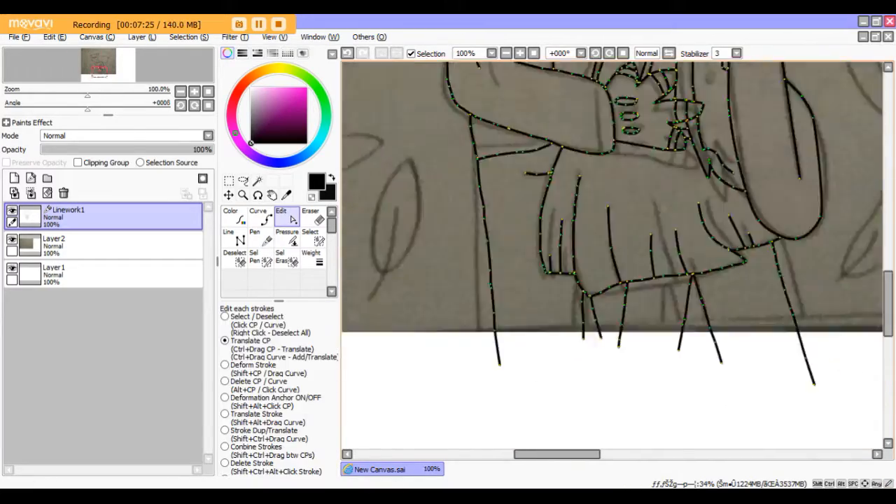
# Fill the inked figure with flat light green plus dark green and yellow accents using Bucket and Brush
pyautogui.click(258, 241)
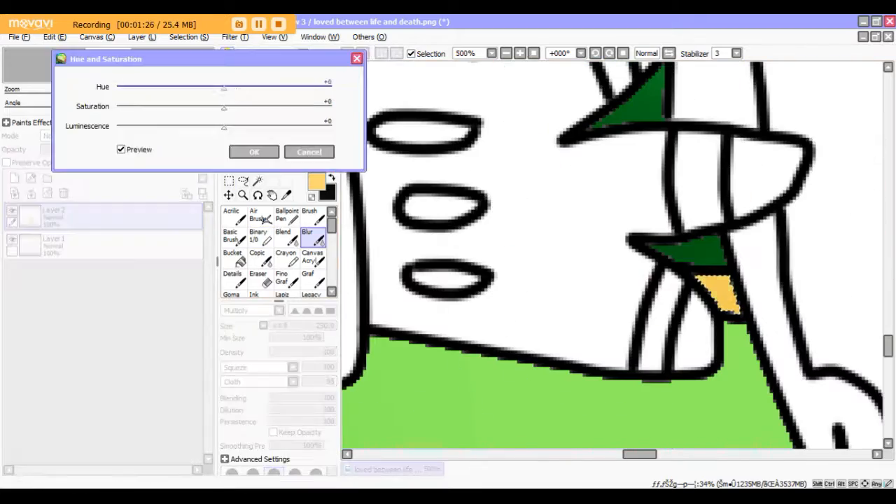
pyautogui.click(253, 152)
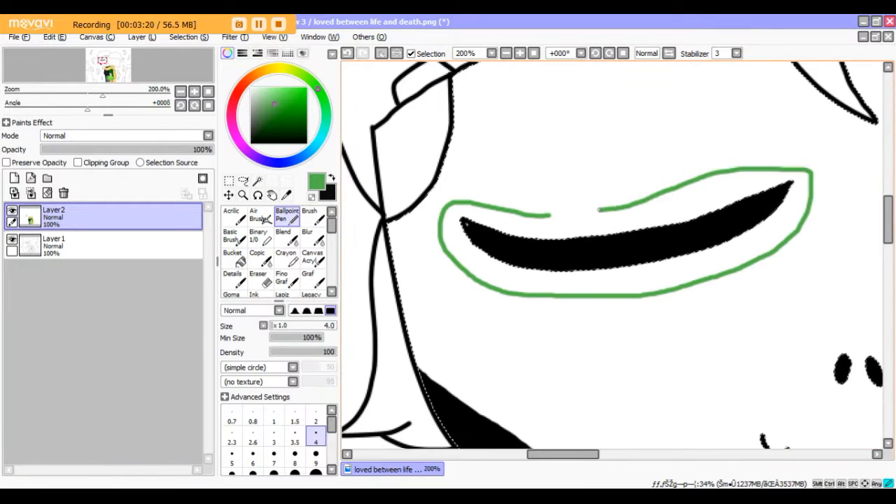
# Draw a green Ballpoint Pen outline around the black crescent shape on Layer2
pyautogui.click(257, 275)
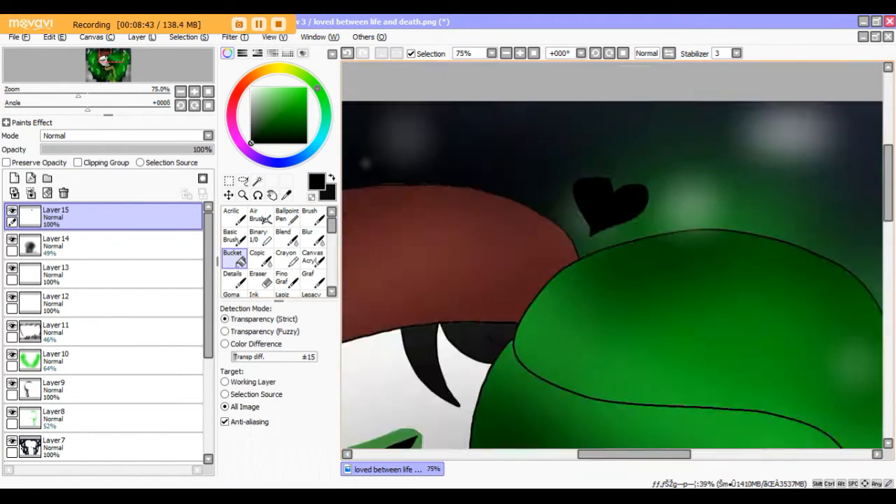
# Shade the background dark green behind the figure and soften the glowing light spots with Blur
pyautogui.click(308, 236)
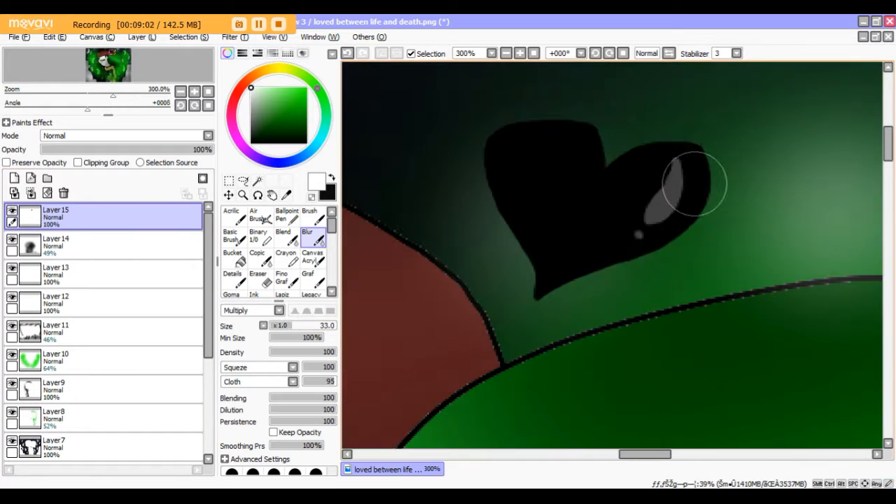